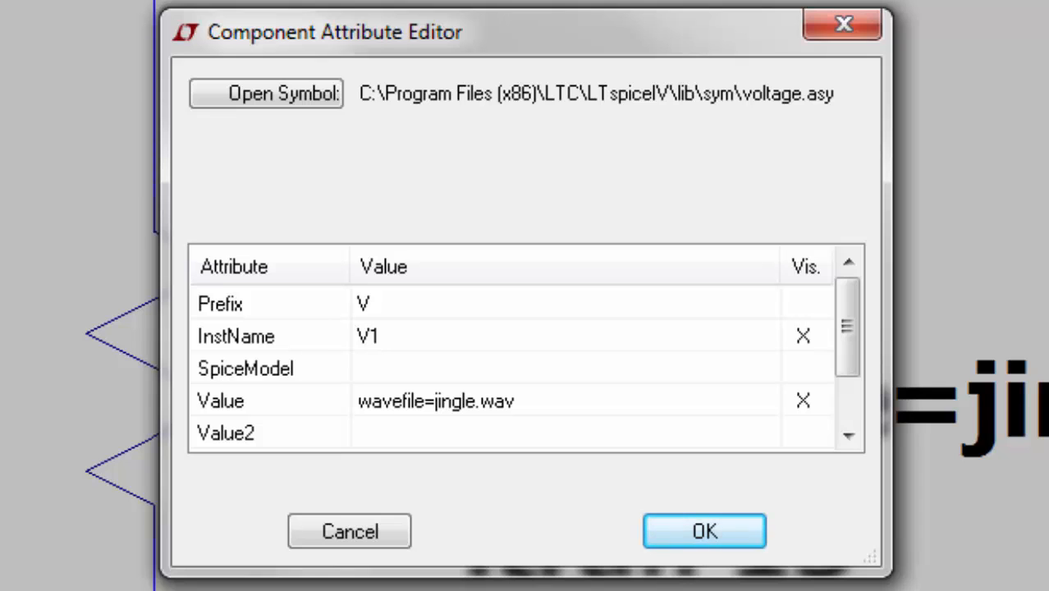
- Confirm V1's value wavefile=jingle.wav and close the Component Attribute Editor
left_click(702, 532)
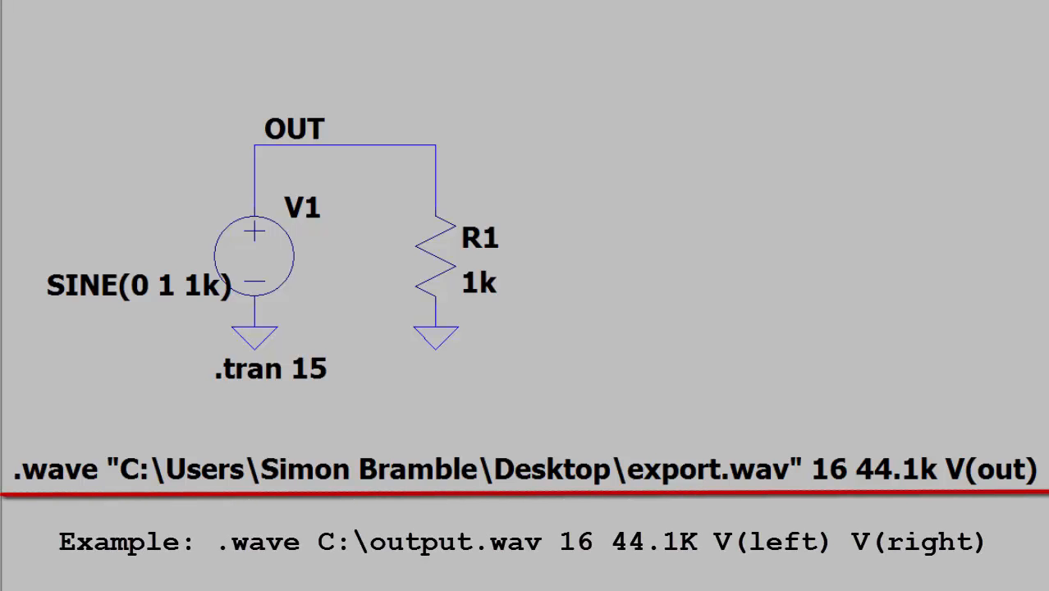
- Consult LTspice help for the .wave directive syntax before adding it
key("F1")
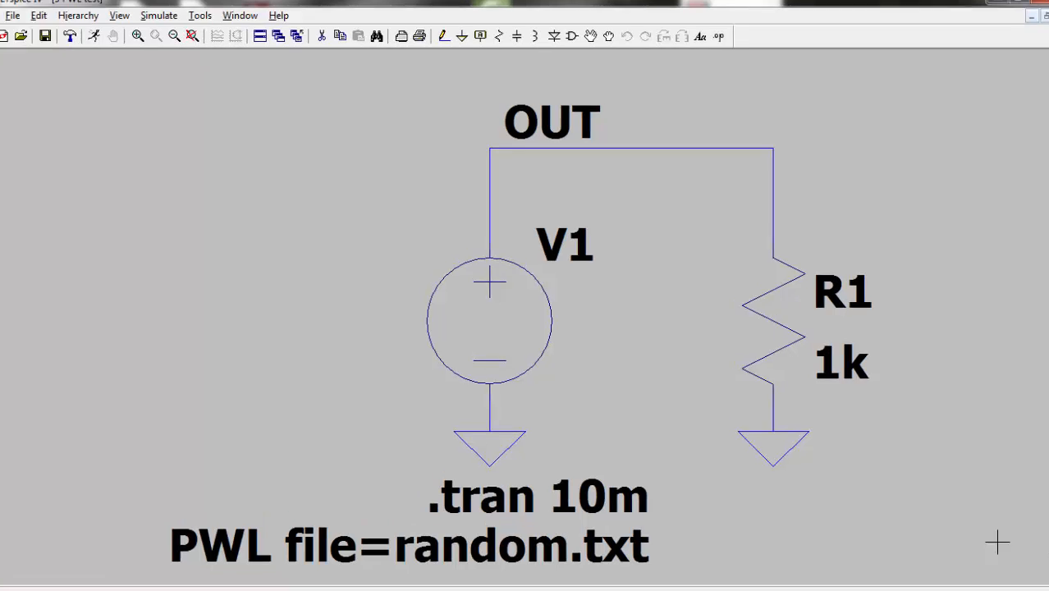
- Check V1's PWL FILE random.txt setting and leave it unchanged
double_click(489, 320)
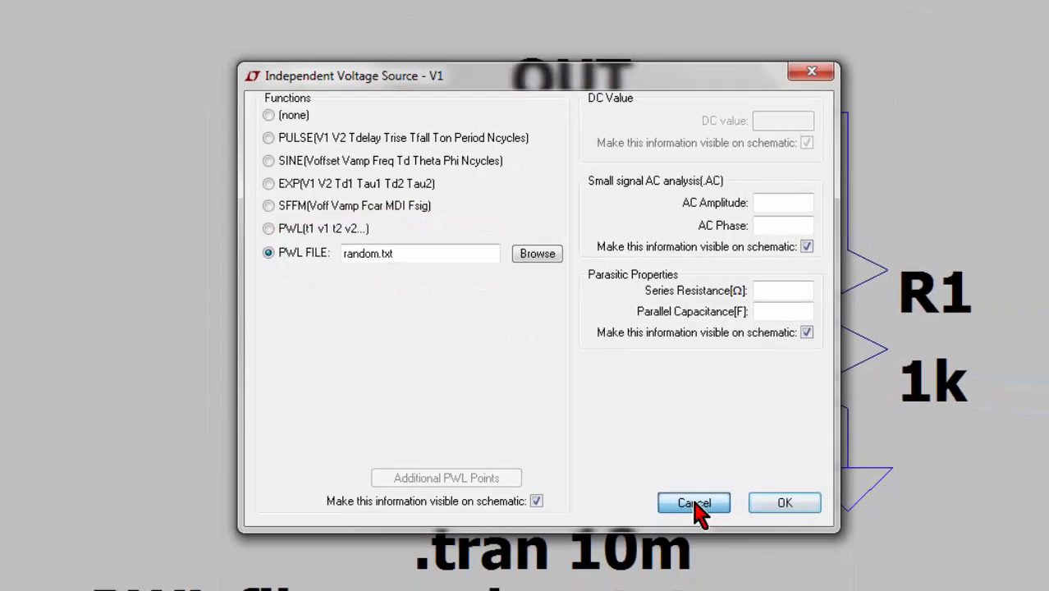
left_click(693, 503)
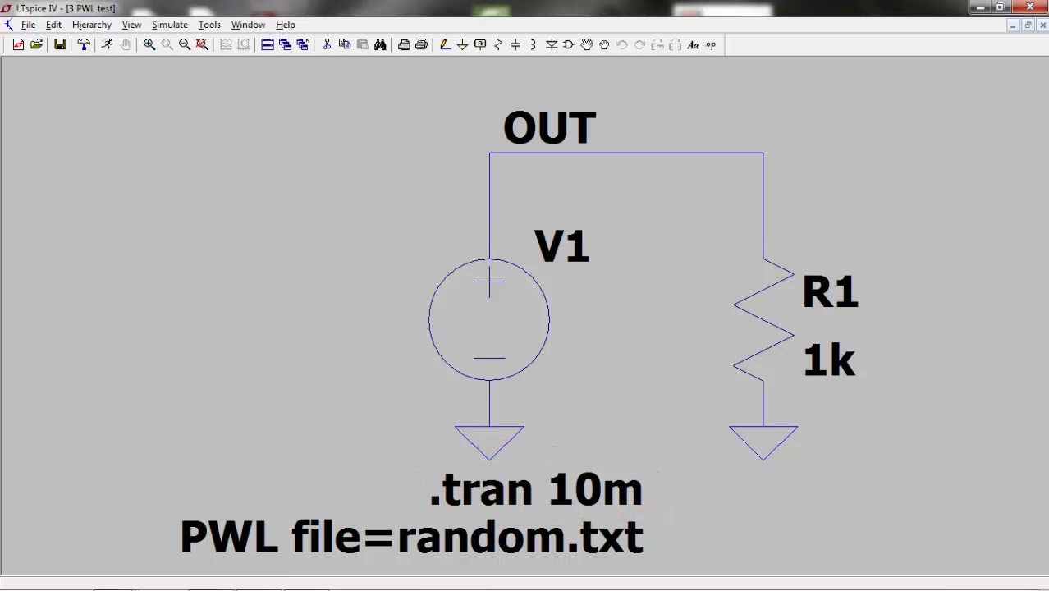
mouse_move(109, 46)
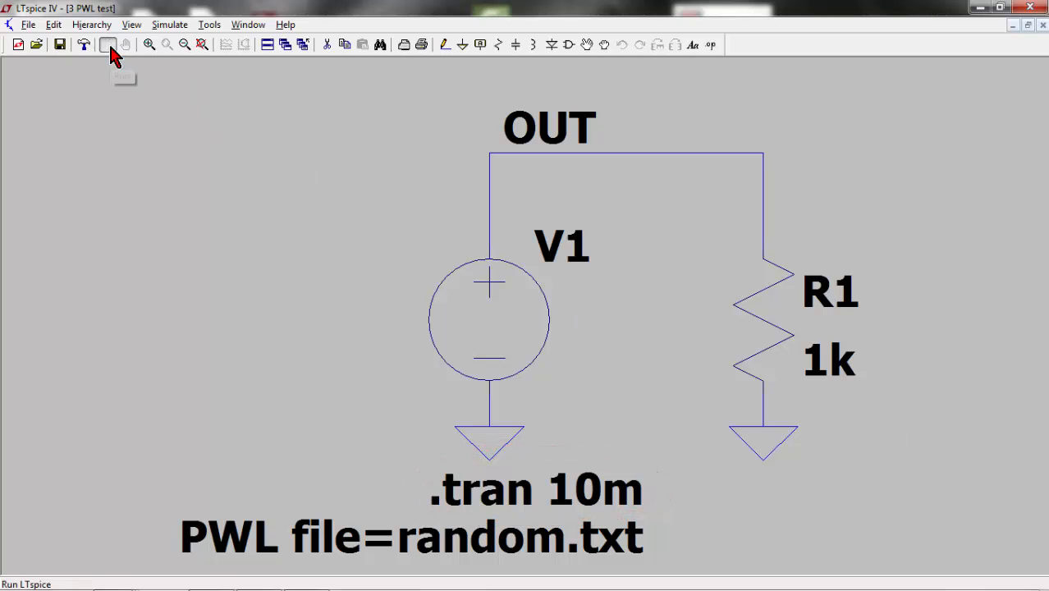
- Run the 10 ms transient and probe the OUT wire to plot V(out)
left_click(108, 44)
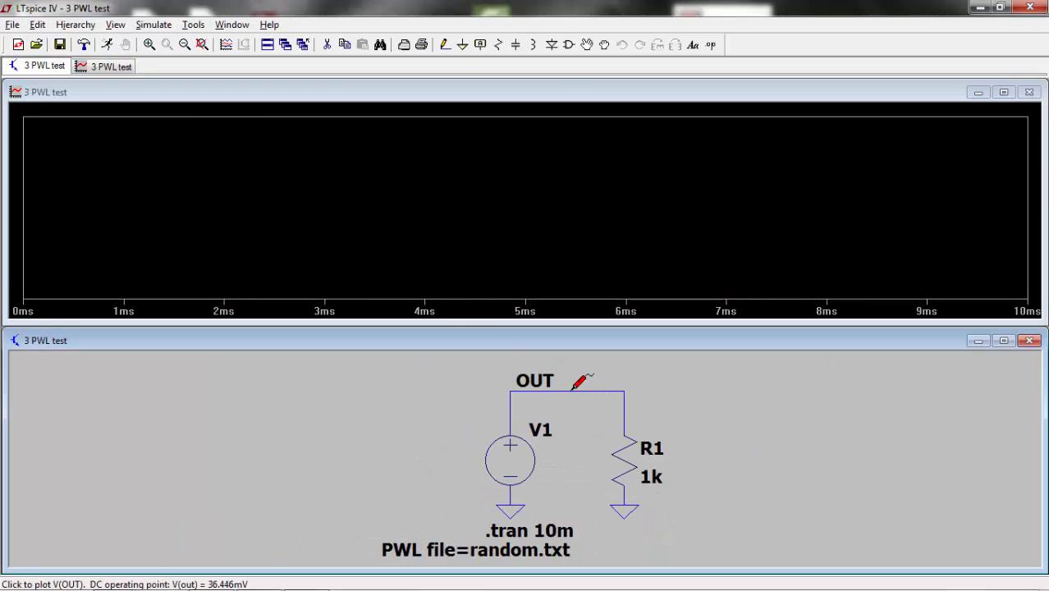
left_click(574, 381)
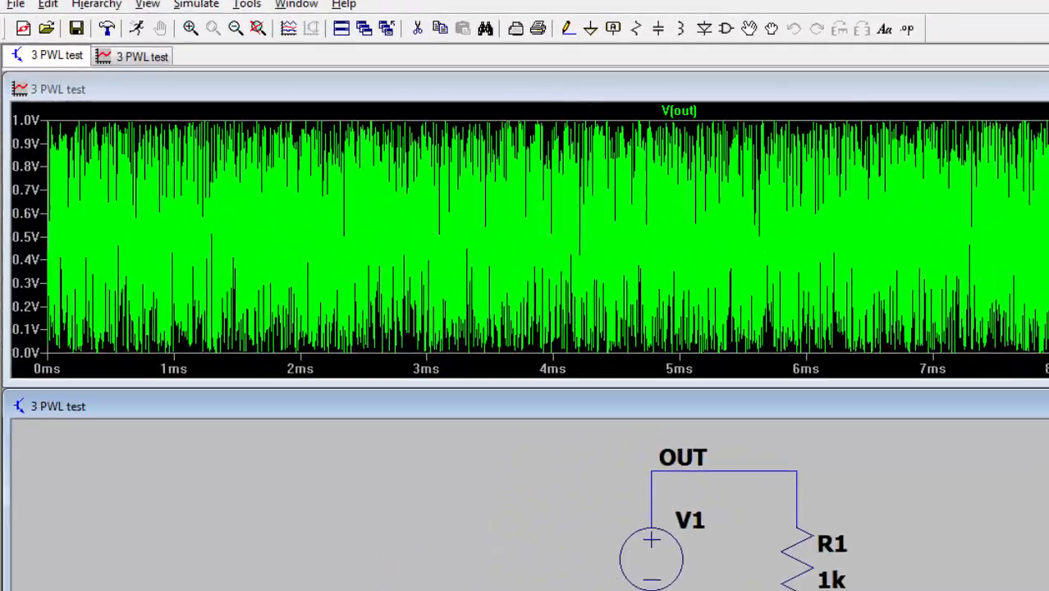